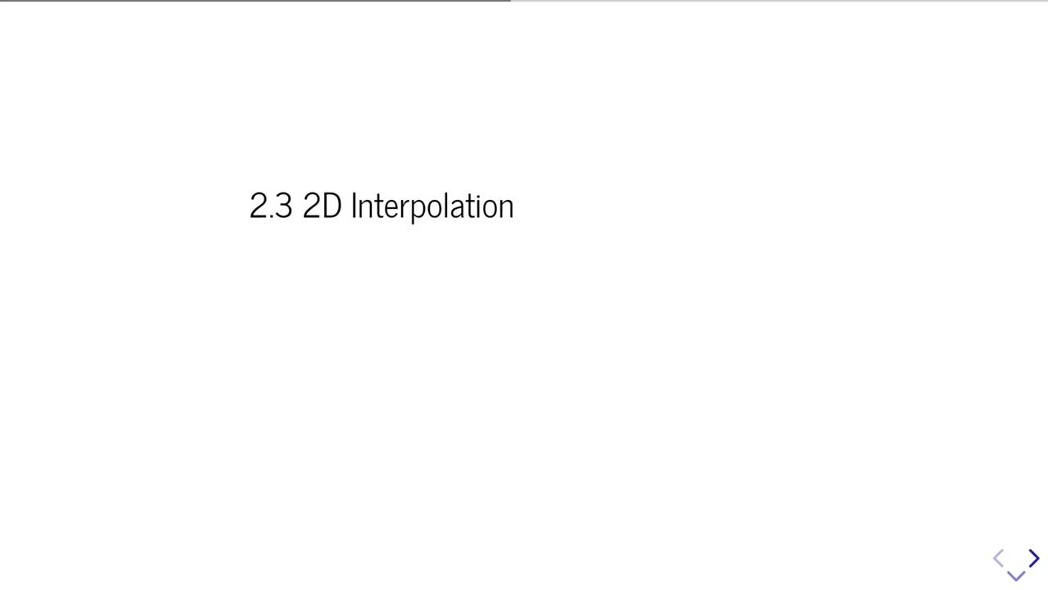
# - Advance to the In [13] slide computing z values and showing the 3D scatter plot
pyautogui.click(1032, 557)
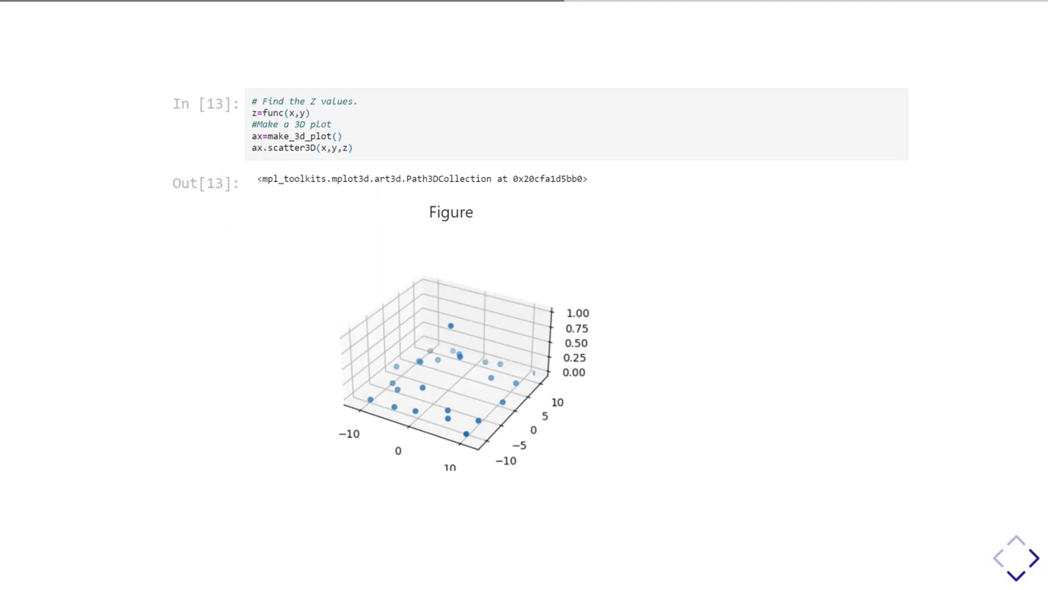
# - Move on to the slide introducing scipy.interpolate.interp2d() for the data set
pyautogui.scroll(-3)
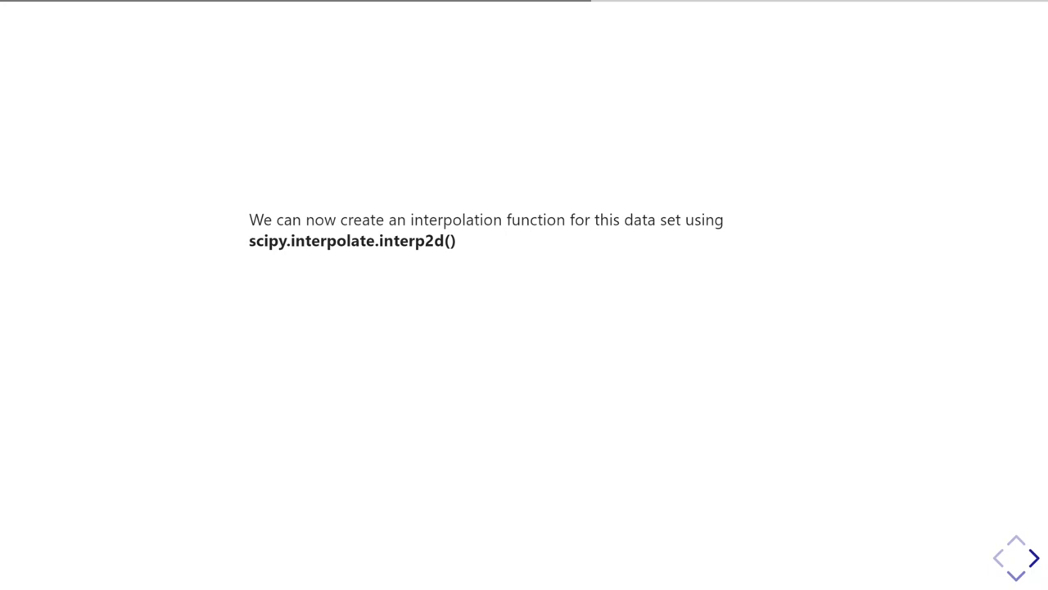
# - Reveal the In [14] cubic interp2d cell and the 101 x 101 grid evaluation note
pyautogui.click(1033, 557)
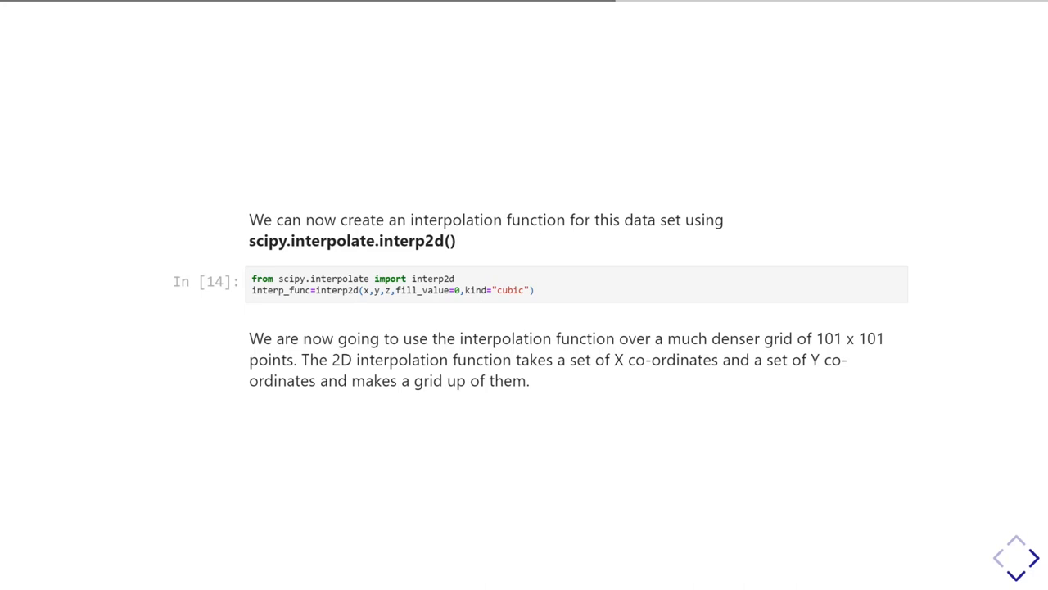
pyautogui.scroll(-3)
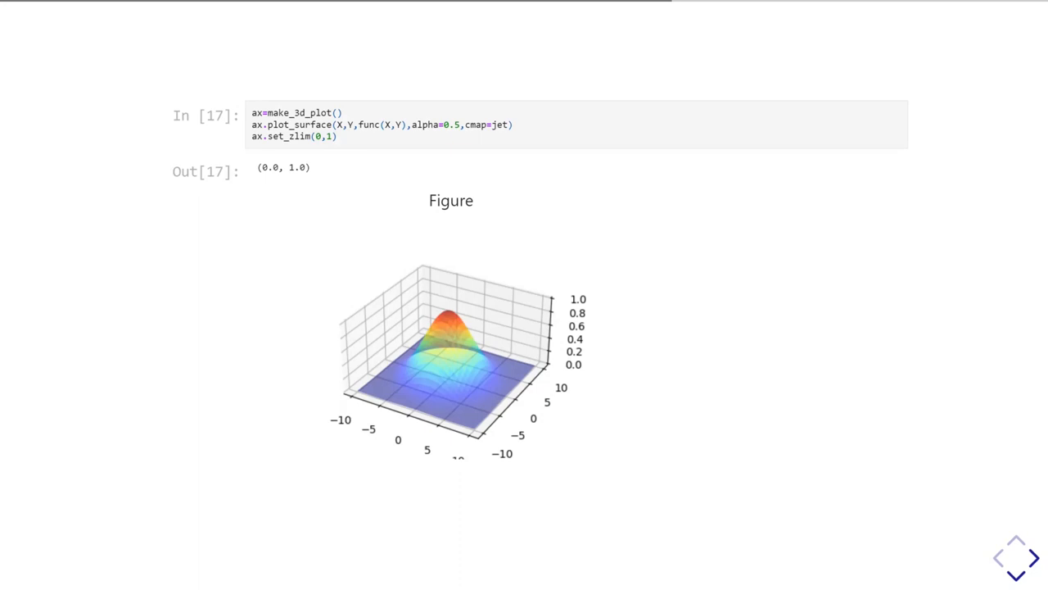
# - Reach the In [18] griddata code slide and reveal its explanation of the jittered 21 x 21 grid
pyautogui.scroll(-3)
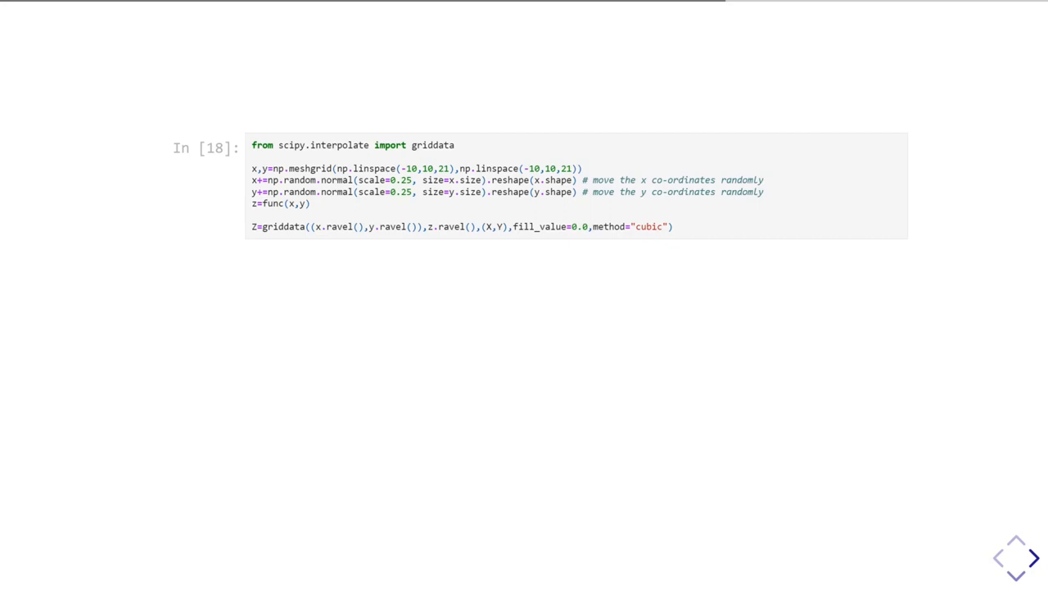
pyautogui.click(1032, 556)
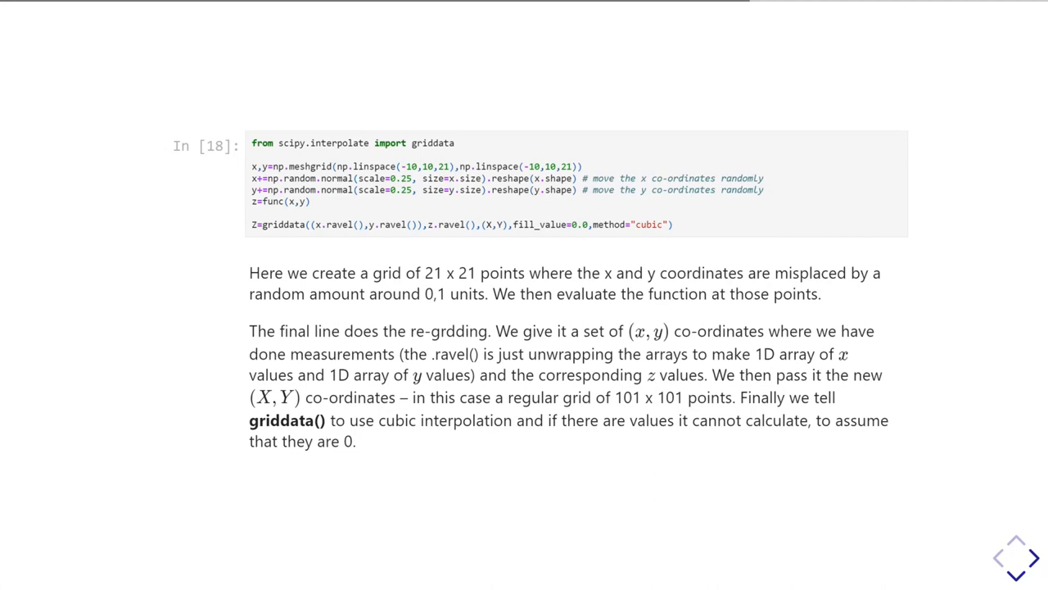
# - Scroll through the griddata explanation to the In [19] 3D surface plot with scatter points
pyautogui.scroll(-3)
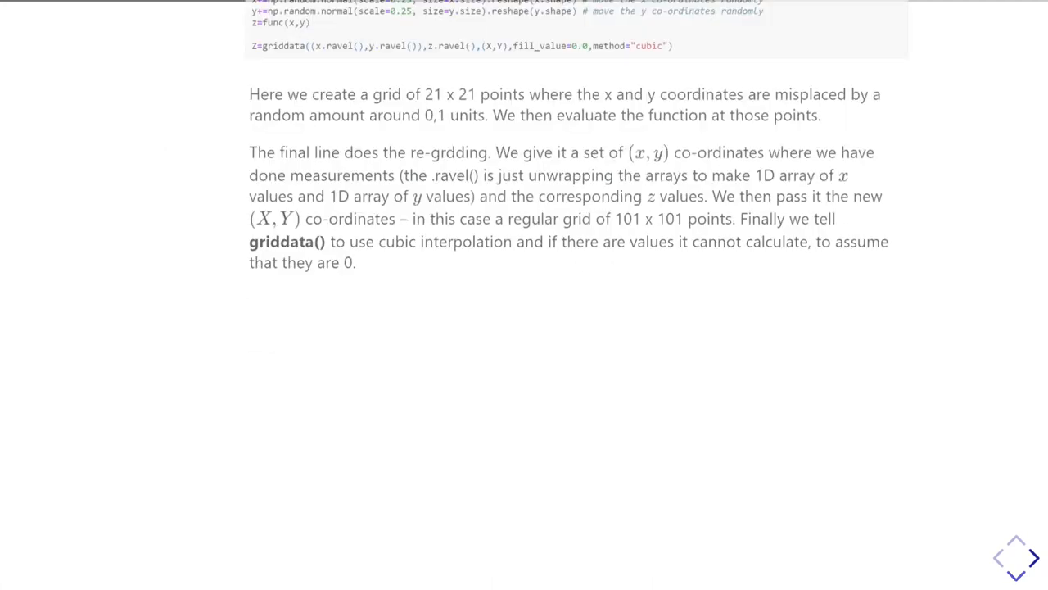
pyautogui.scroll(-3)
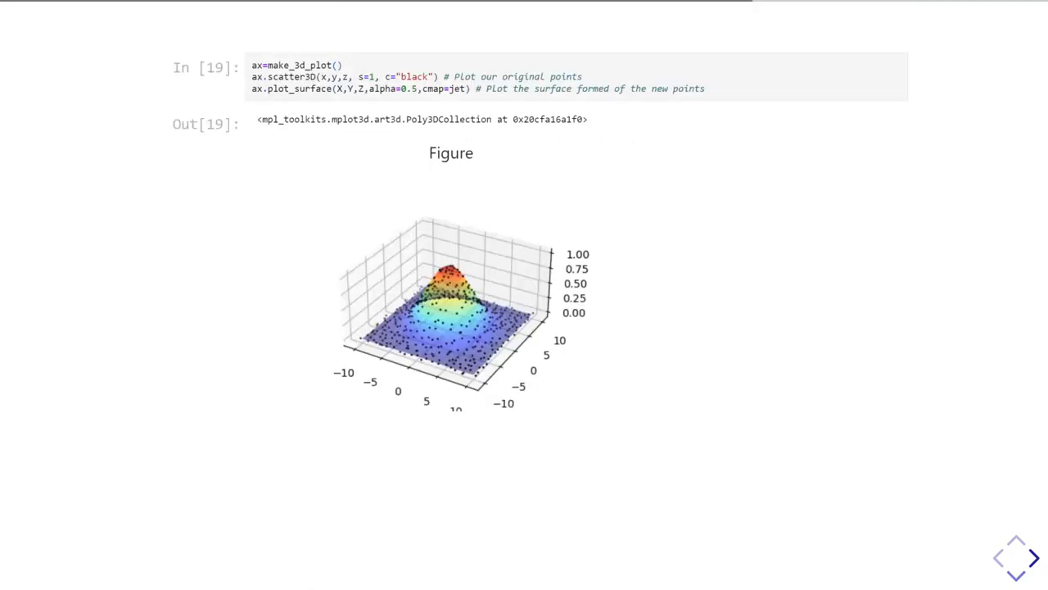